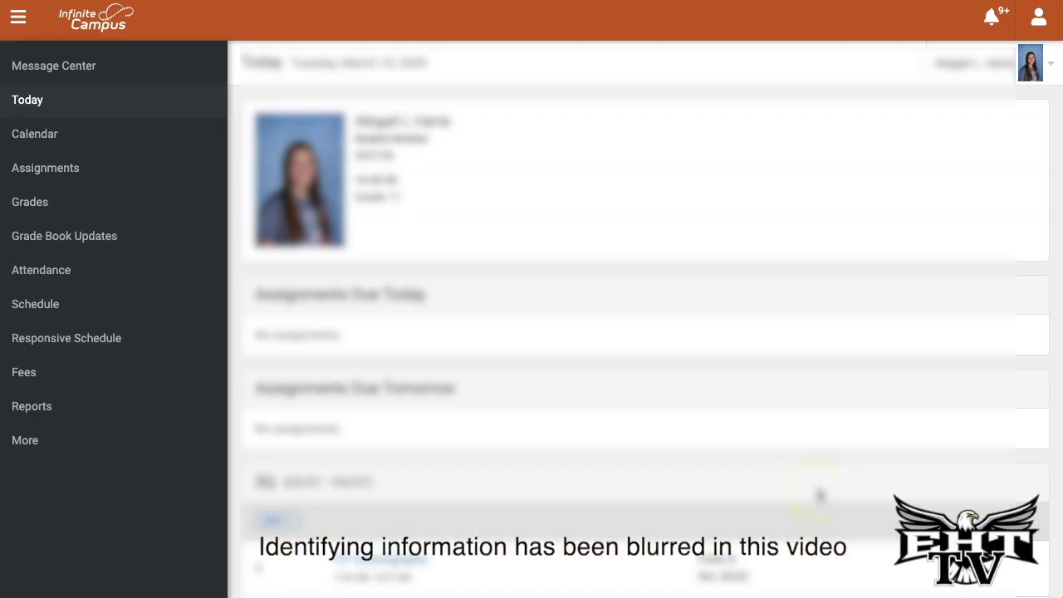
{"action": "mouse_move", "coordinate": [980, 111]}
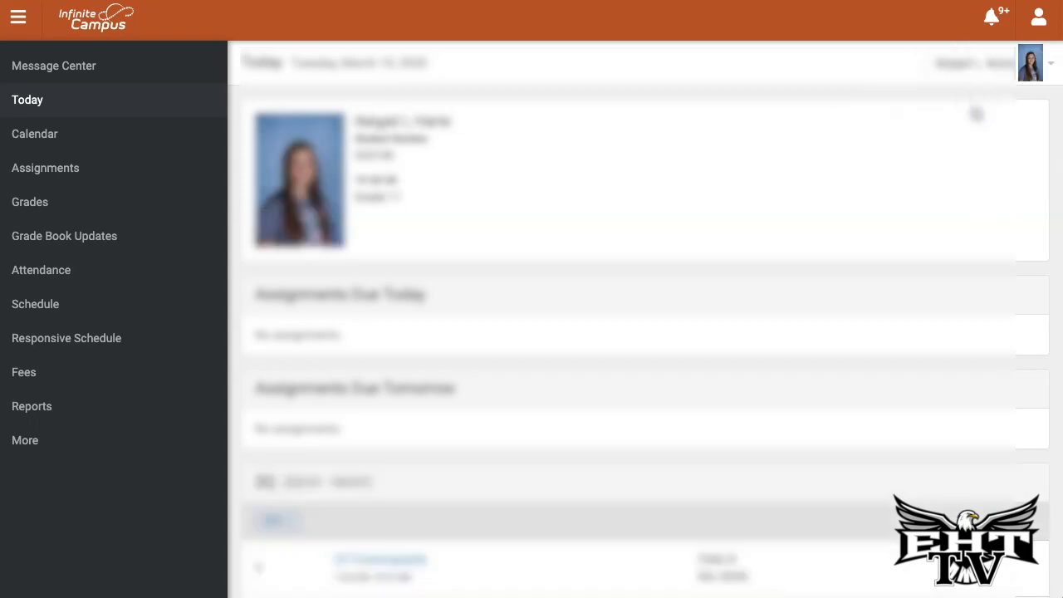
Step: View the student's Assignments, then Grades by term, then the per-course Attendance record
{"action": "scroll", "scroll_direction": "down", "scroll_amount": 3}
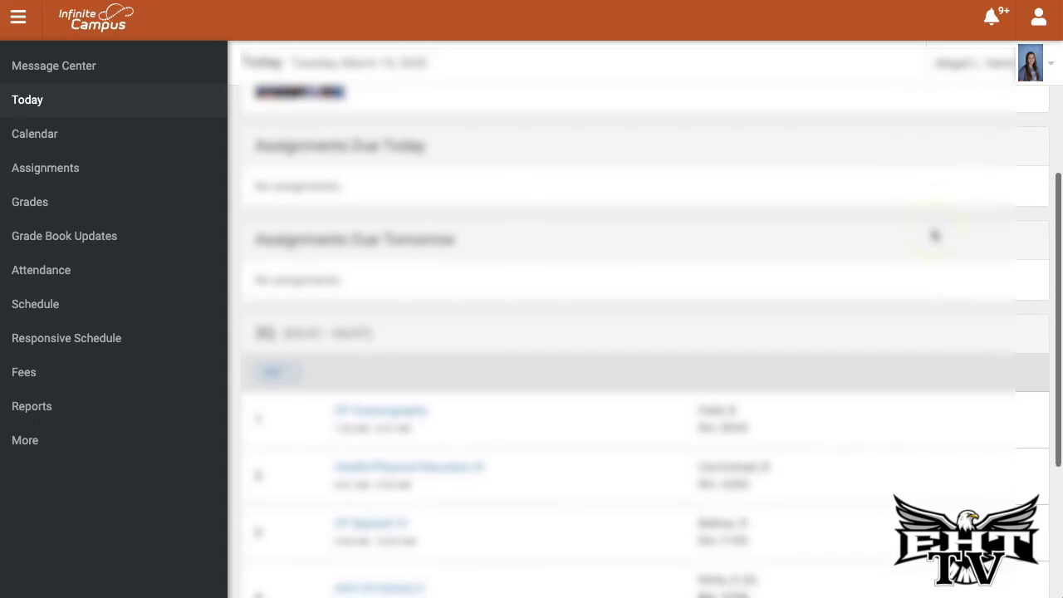
{"action": "scroll", "scroll_direction": "down", "scroll_amount": 3}
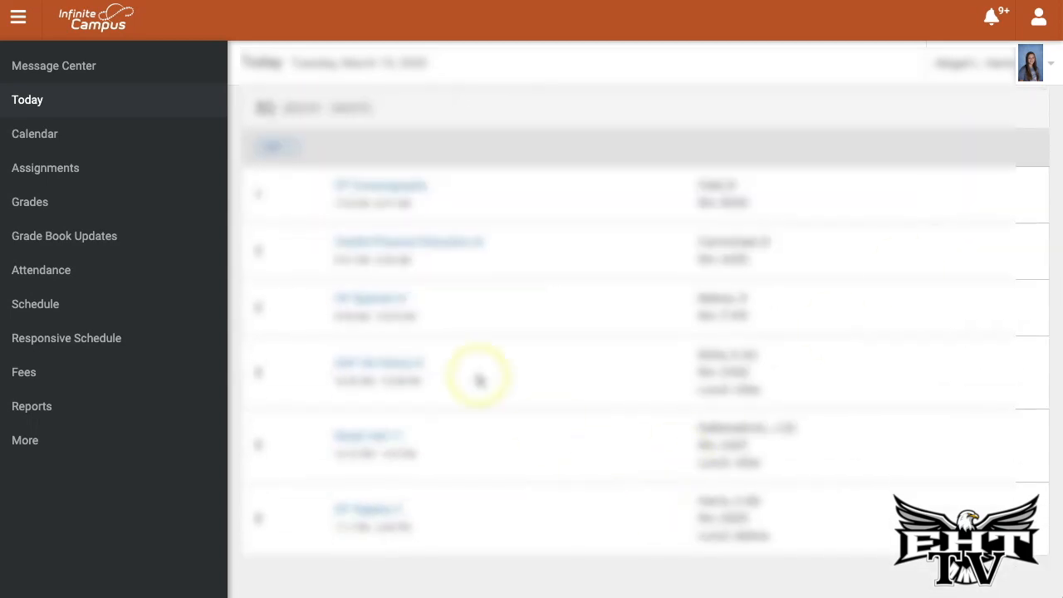
{"action": "left_click", "coordinate": [45, 168]}
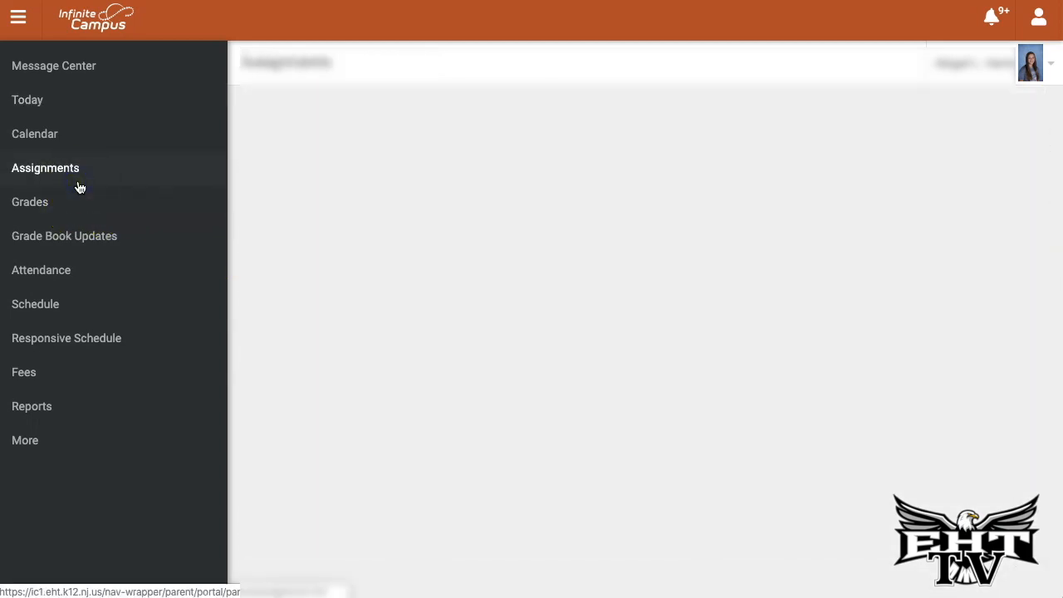
{"action": "left_click", "coordinate": [30, 202]}
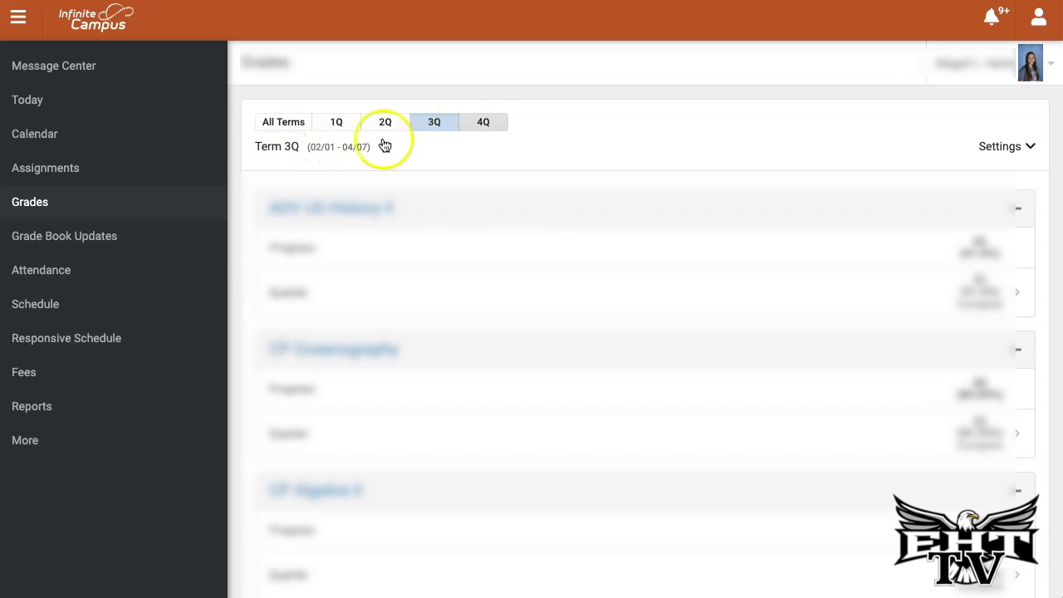
{"action": "left_click", "coordinate": [39, 269]}
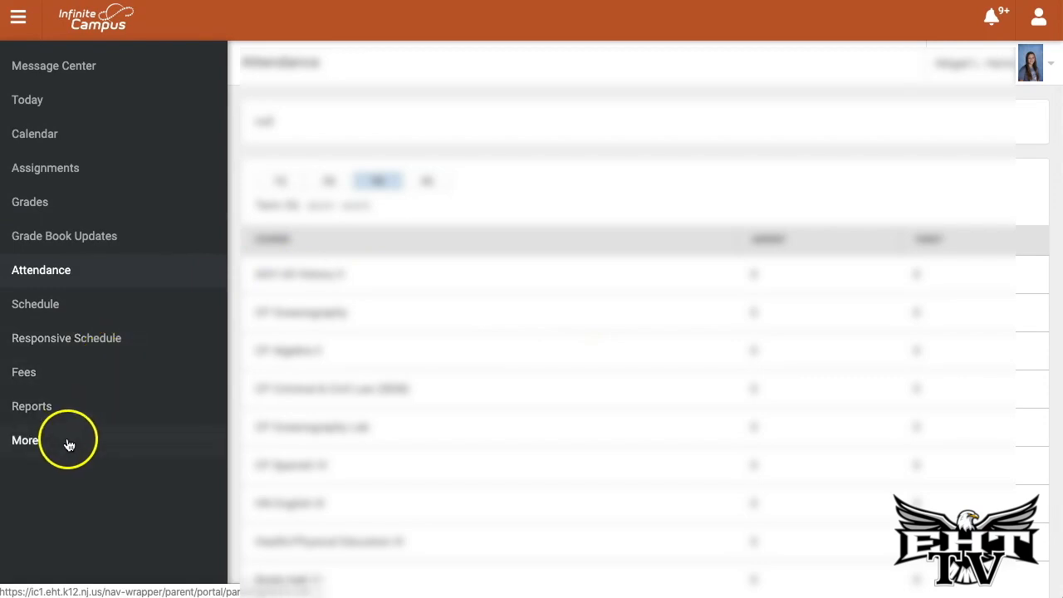
Step: Show the More page with extra student information categories and school quick links
{"action": "left_click", "coordinate": [25, 440]}
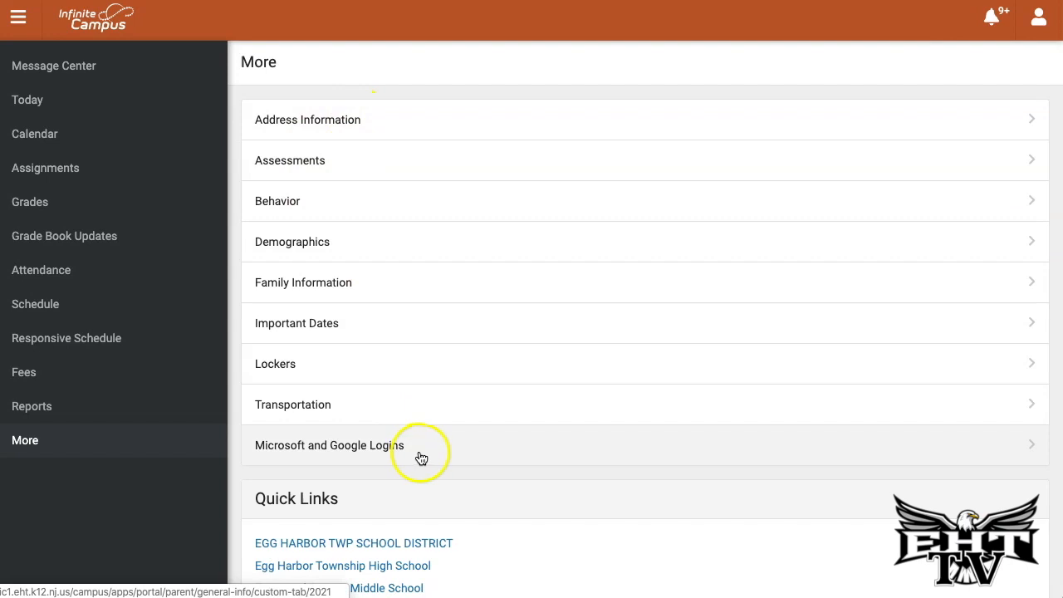
{"action": "mouse_move", "coordinate": [508, 129]}
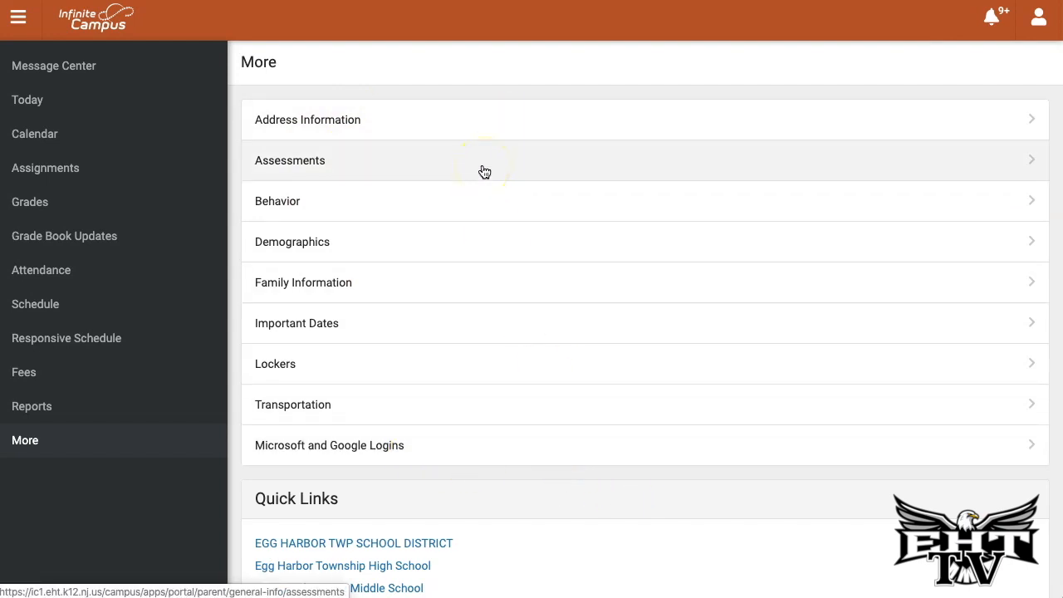
{"action": "mouse_move", "coordinate": [472, 243]}
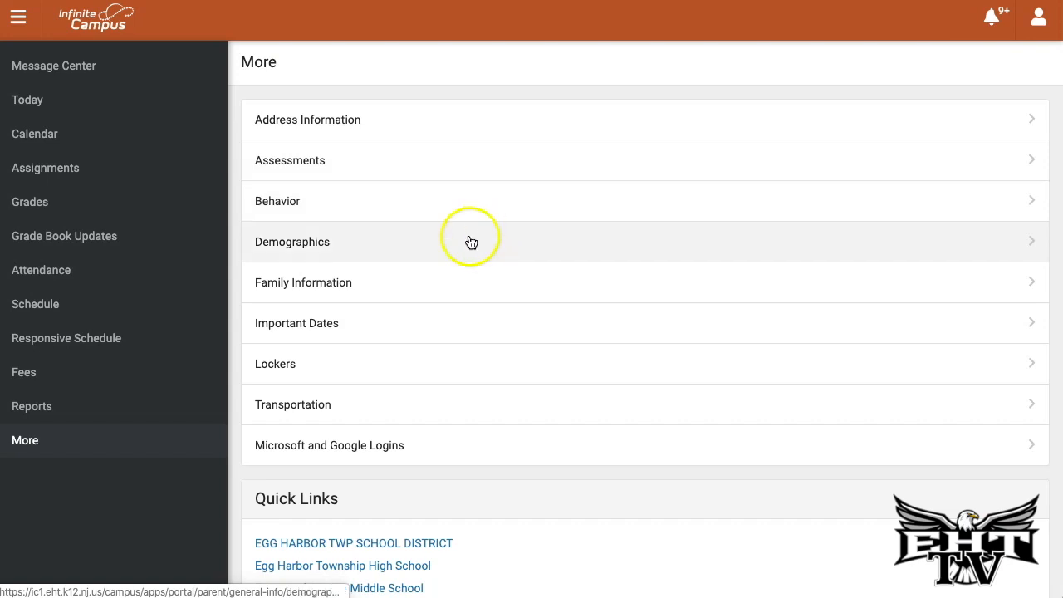
{"action": "mouse_move", "coordinate": [478, 289]}
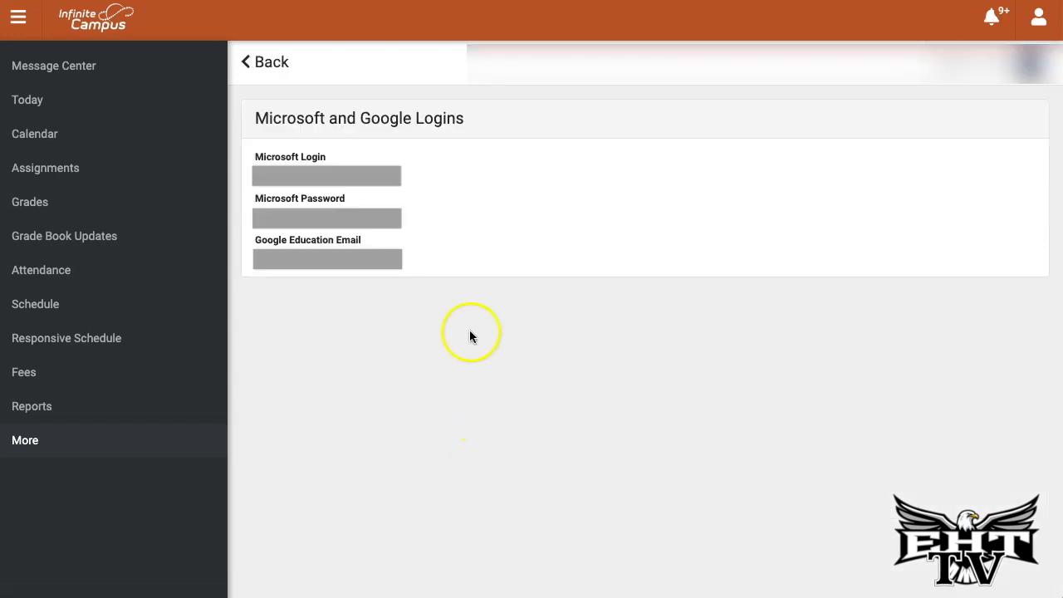
{"action": "mouse_move", "coordinate": [402, 246]}
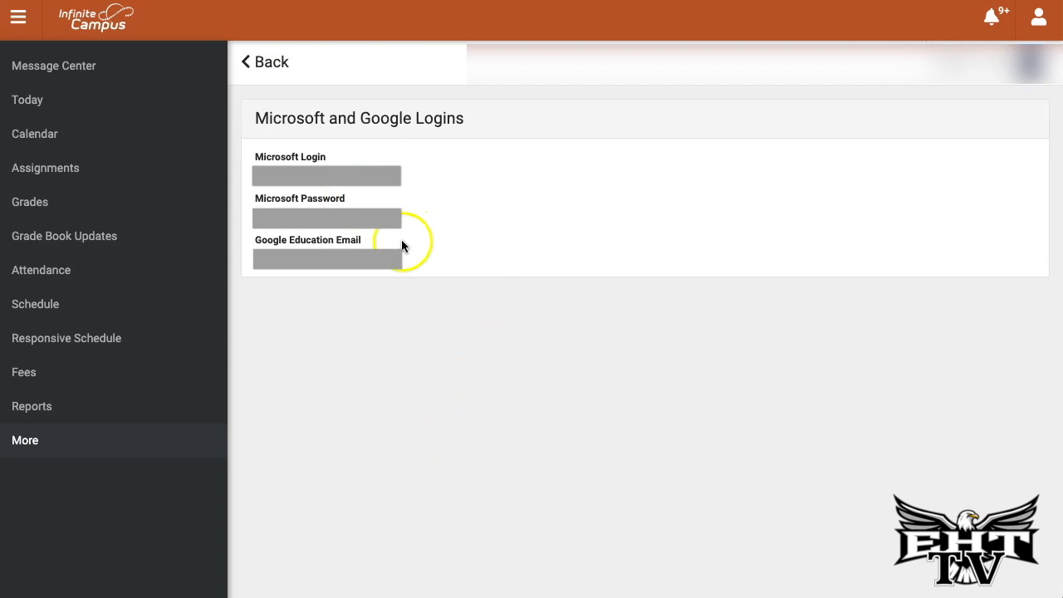
{"action": "mouse_move", "coordinate": [324, 159]}
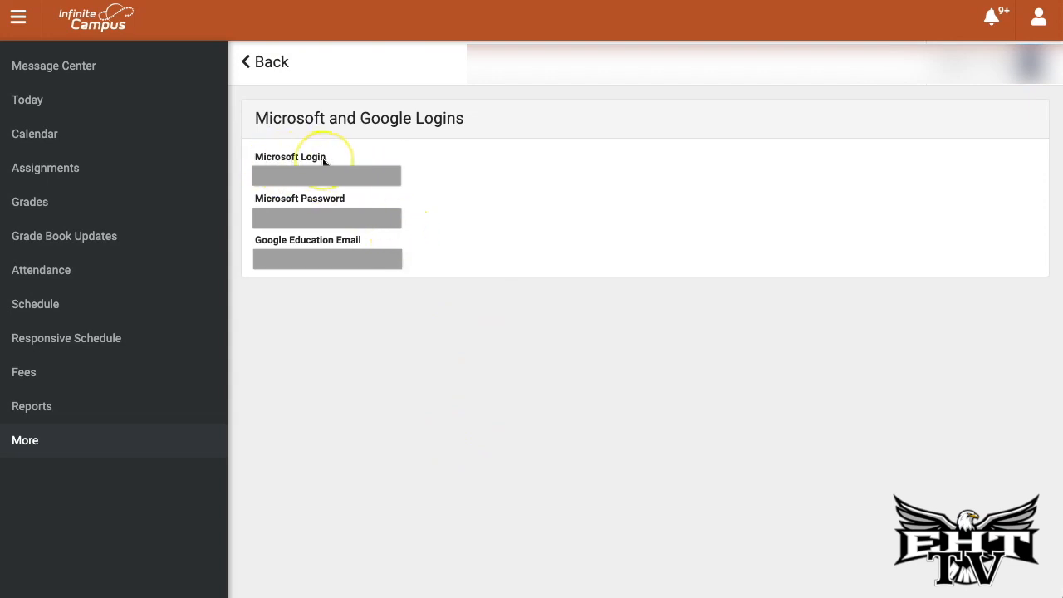
{"action": "mouse_move", "coordinate": [281, 190]}
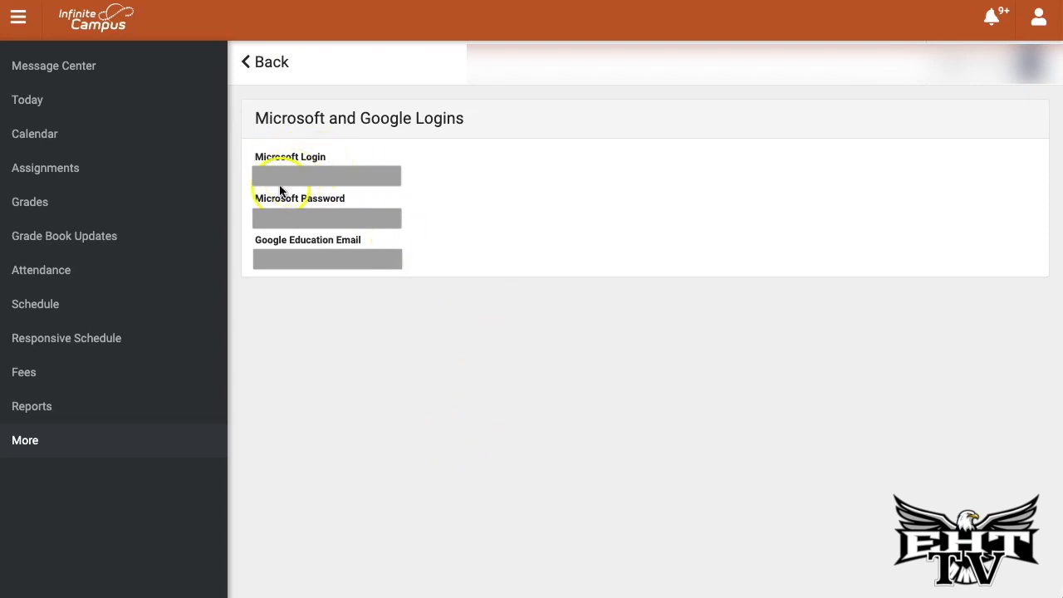
{"action": "mouse_move", "coordinate": [332, 201]}
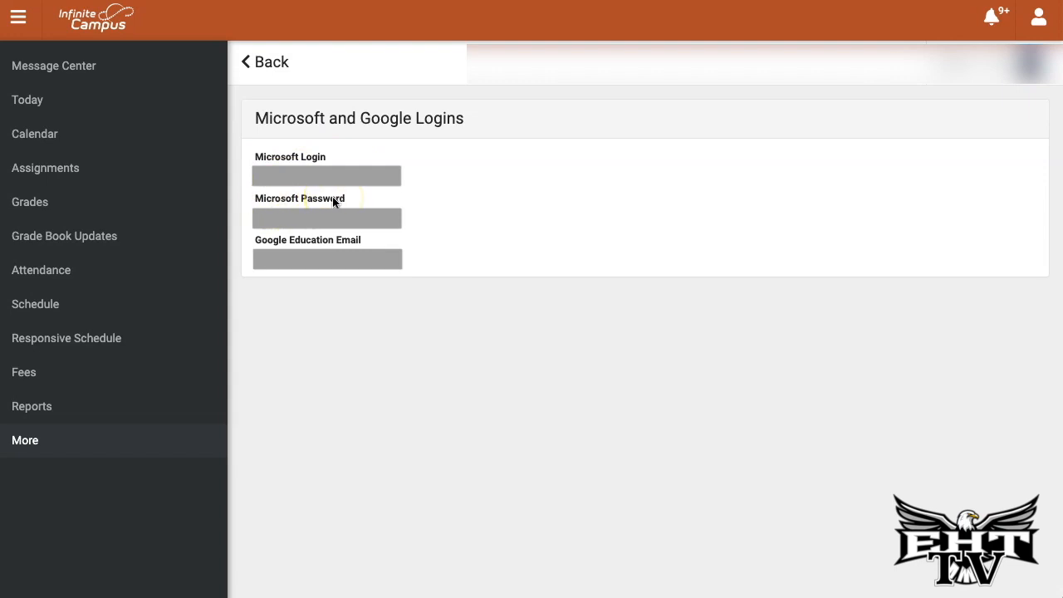